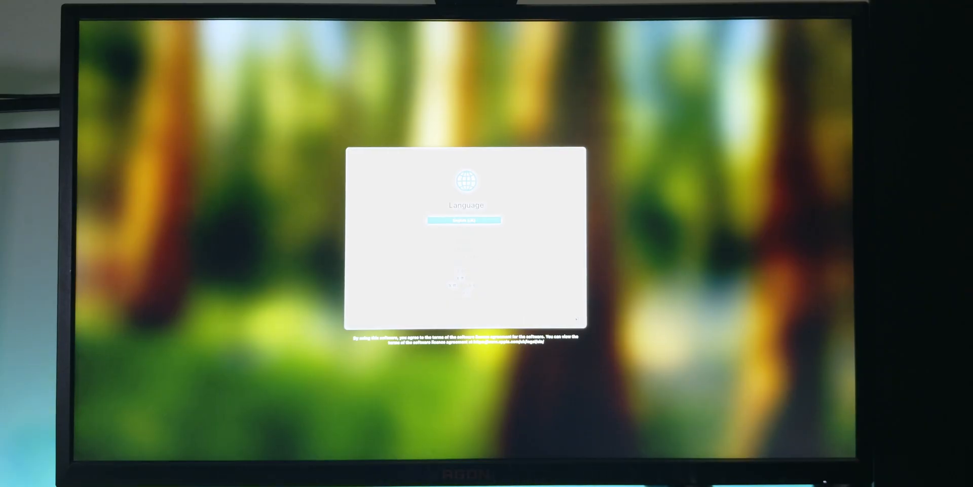
Confirm the chosen language and continue through the Setup Assistant to the desktop.
left_click(463, 220)
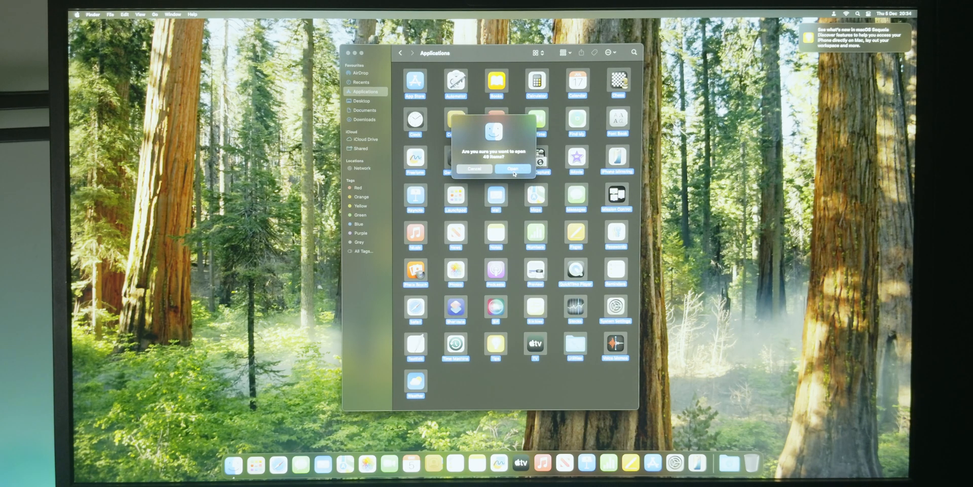
Confirm opening all selected Applications-folder apps at once, with Pages launching first.
left_click(513, 169)
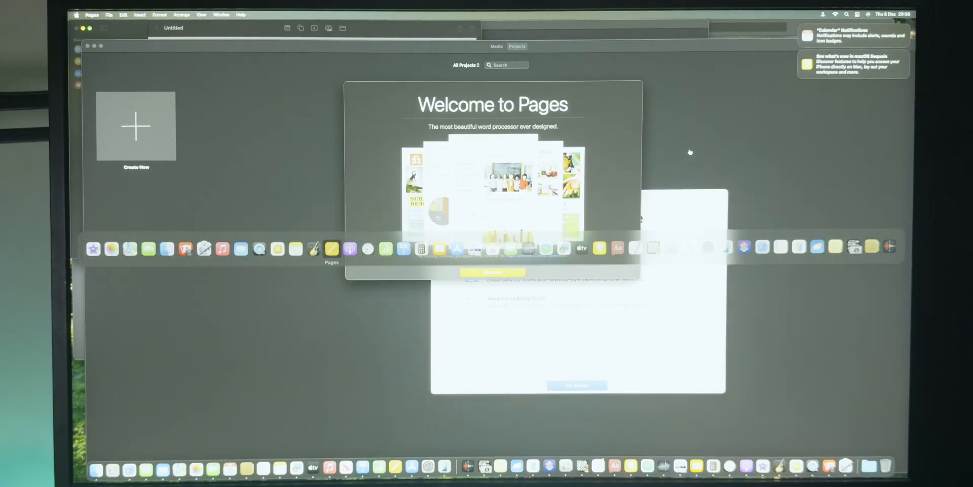
mouse_move(295, 249)
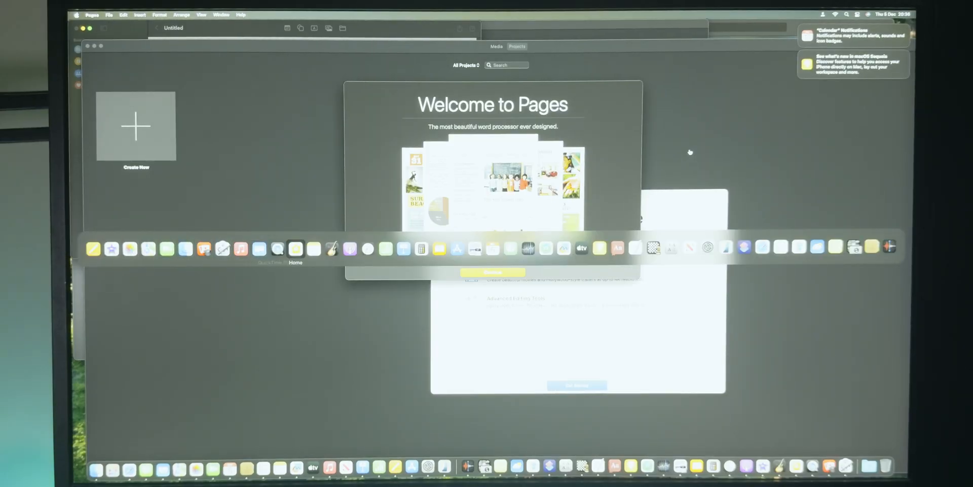
Bring the Clock app's World Clock window to the front over Pages via the app switcher.
left_click(92, 250)
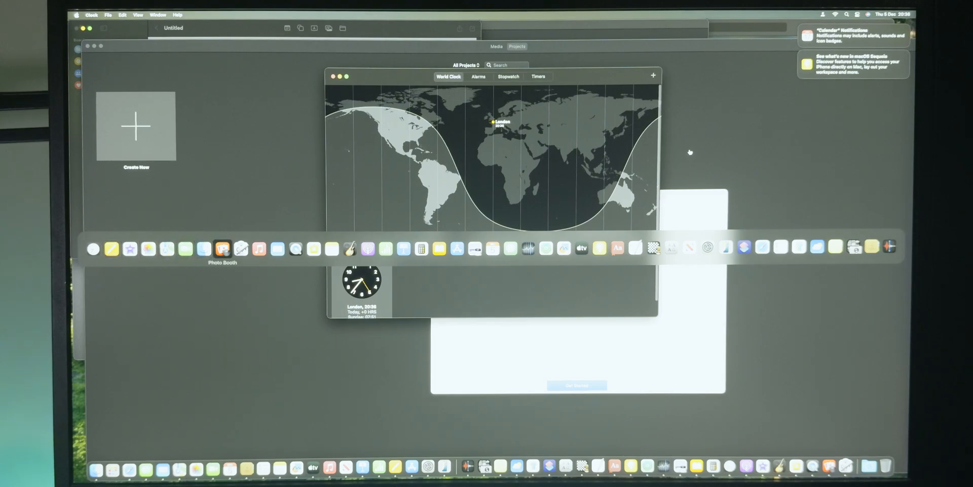